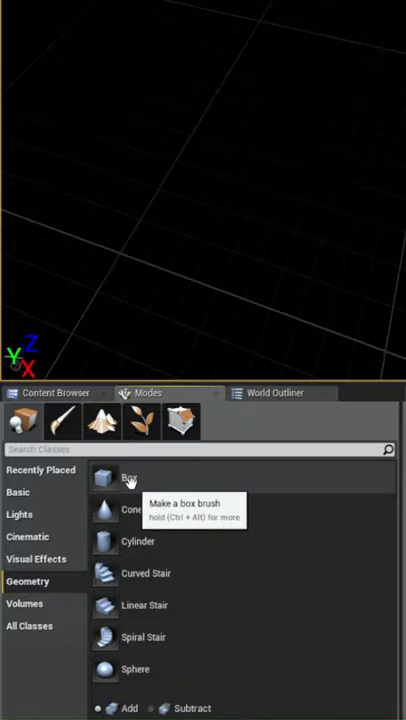
Add a Box geometry brush from the Modes panel into the empty level.
click(128, 478)
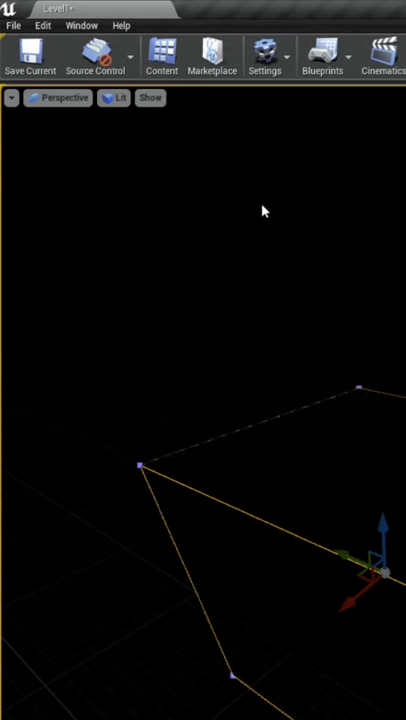
Switch the viewport view mode from Lit to Unlit so the box shows as a gray cube.
click(118, 96)
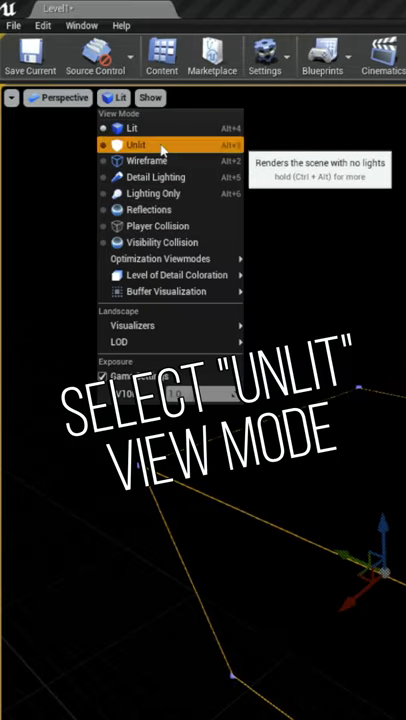
click(136, 144)
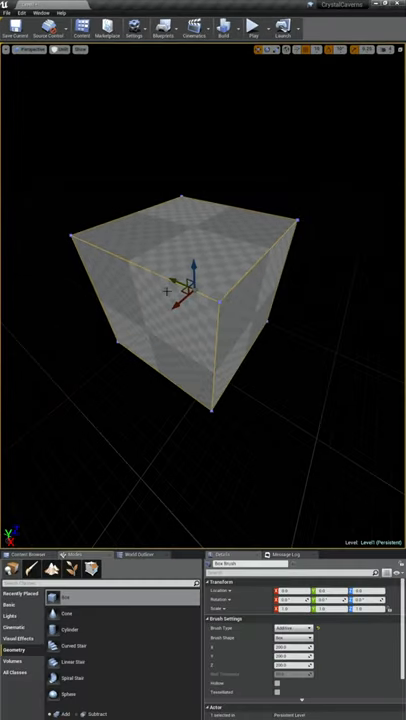